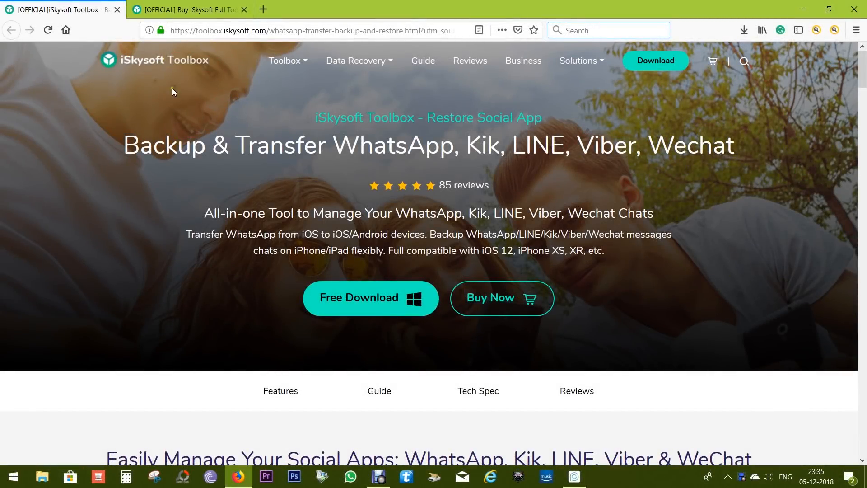
pyautogui.moveTo(193, 71)
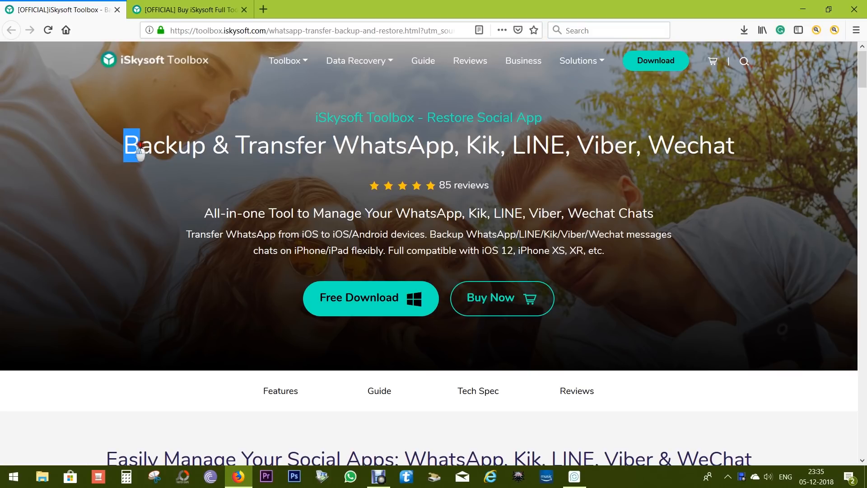
# Highlight the 'Backup & Transfer WhatsApp, LINE, Viber, Kik, Wechat' headline on the product page.
pyautogui.moveTo(128, 146); pyautogui.dragTo(484, 145)
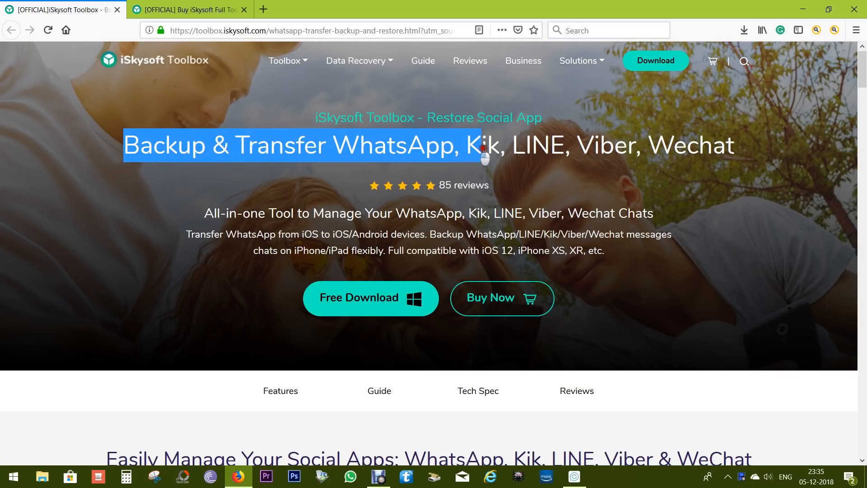
pyautogui.click(822, 294)
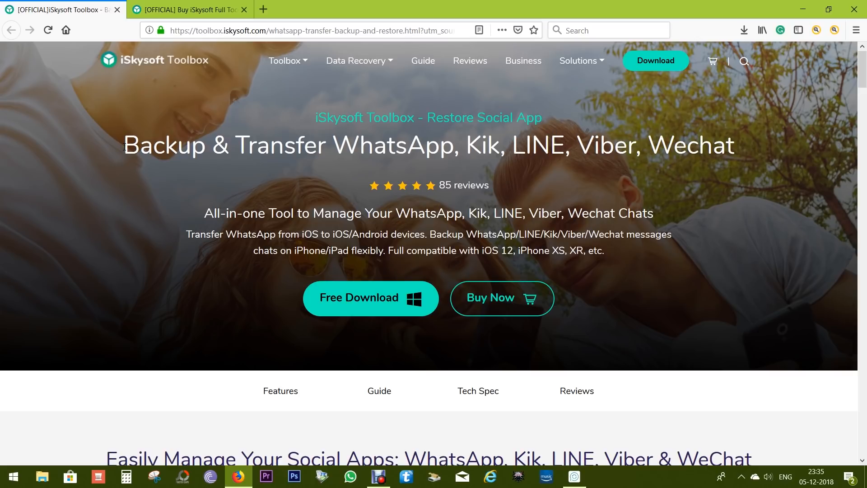
pyautogui.moveTo(124, 144); pyautogui.dragTo(252, 144)
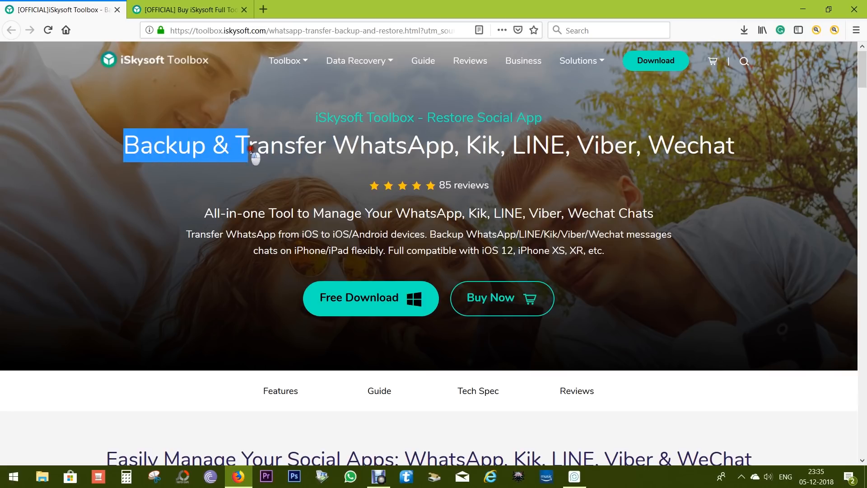
pyautogui.moveTo(254, 144); pyautogui.dragTo(406, 144)
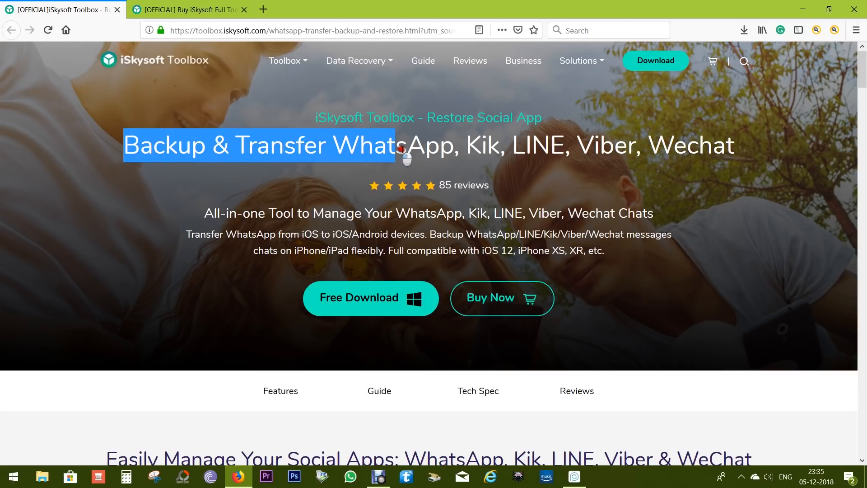
pyautogui.moveTo(398, 144); pyautogui.dragTo(552, 154)
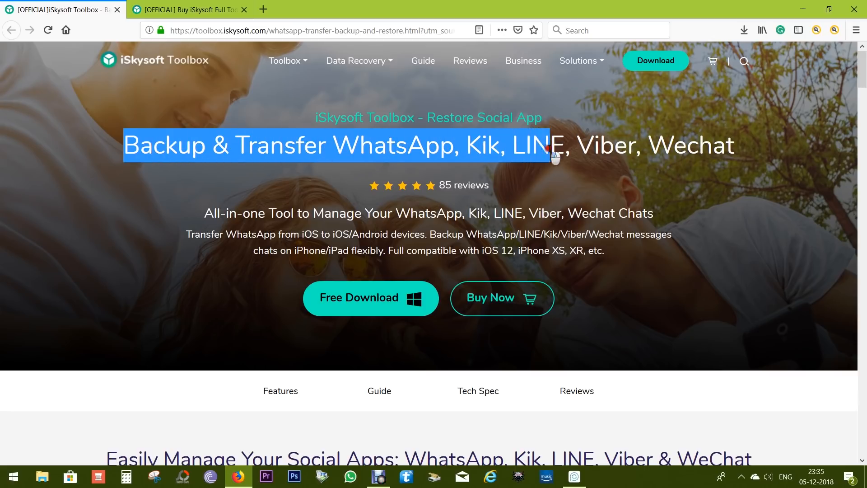
pyautogui.moveTo(550, 149); pyautogui.dragTo(738, 148)
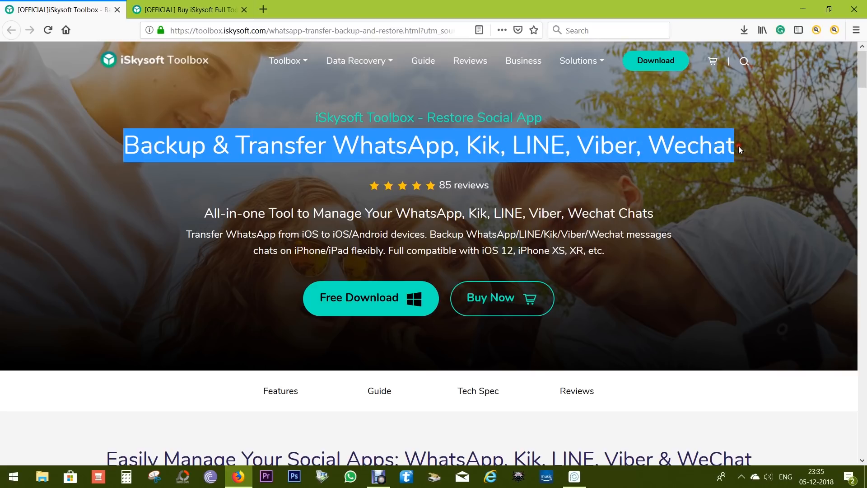
pyautogui.click(733, 159)
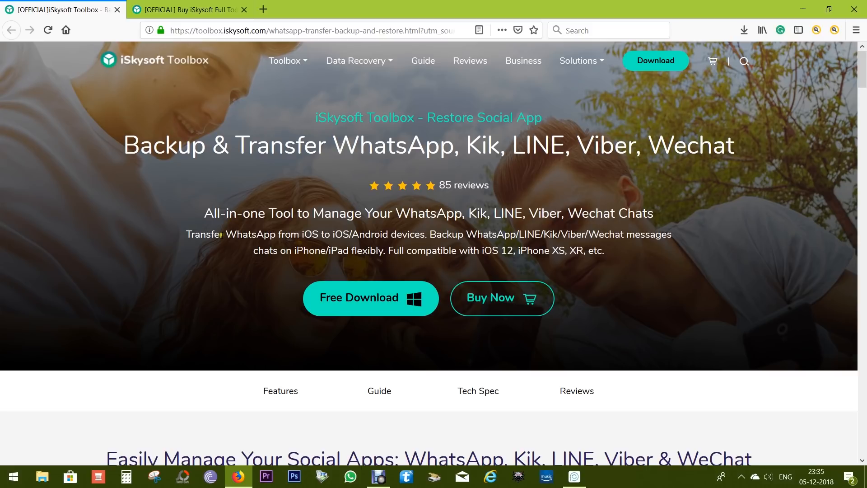
# Highlight the iOS-to-iOS/Android transfer description, then move down to the WhatsApp backup section.
pyautogui.moveTo(226, 234); pyautogui.dragTo(318, 234)
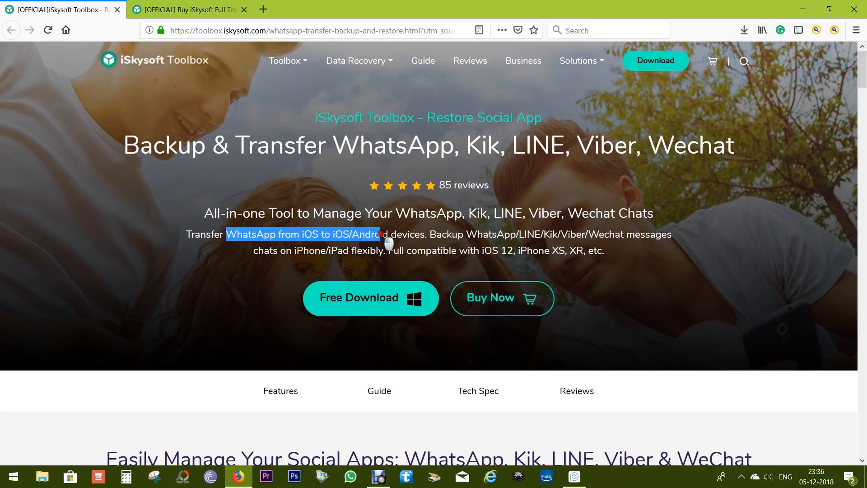
pyautogui.moveTo(381, 233); pyautogui.dragTo(423, 234)
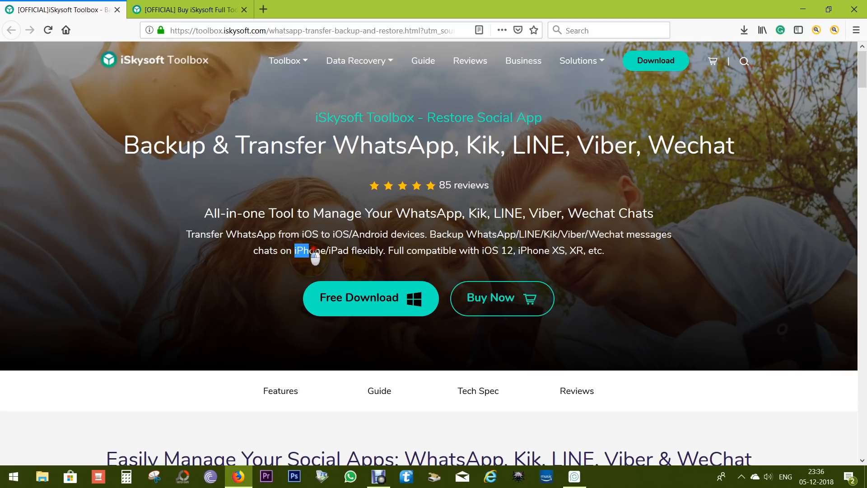
pyautogui.moveTo(309, 250); pyautogui.dragTo(388, 250)
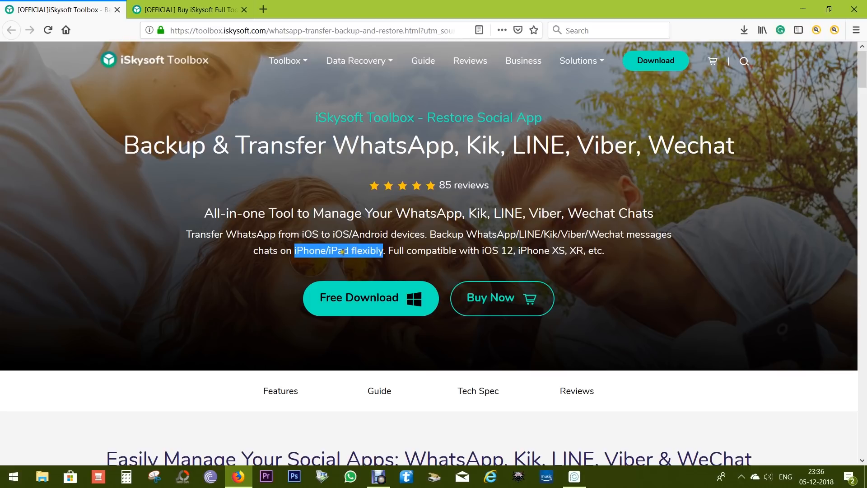
pyautogui.moveTo(573, 310)
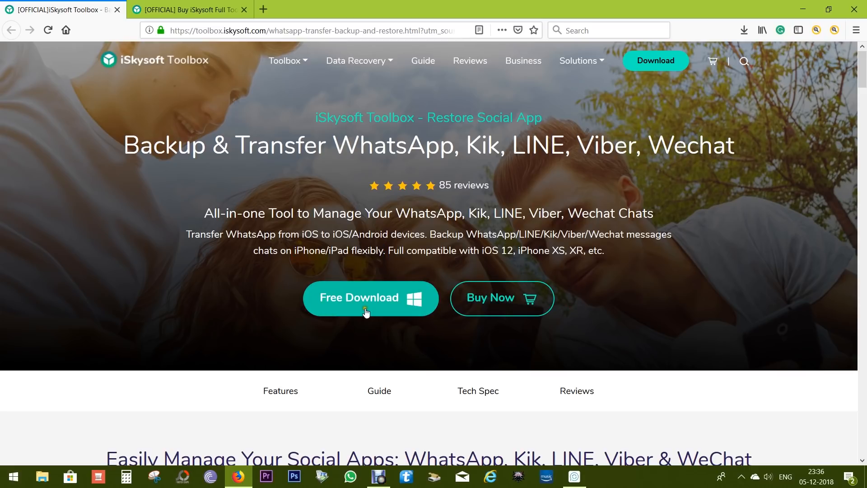
pyautogui.click(369, 297)
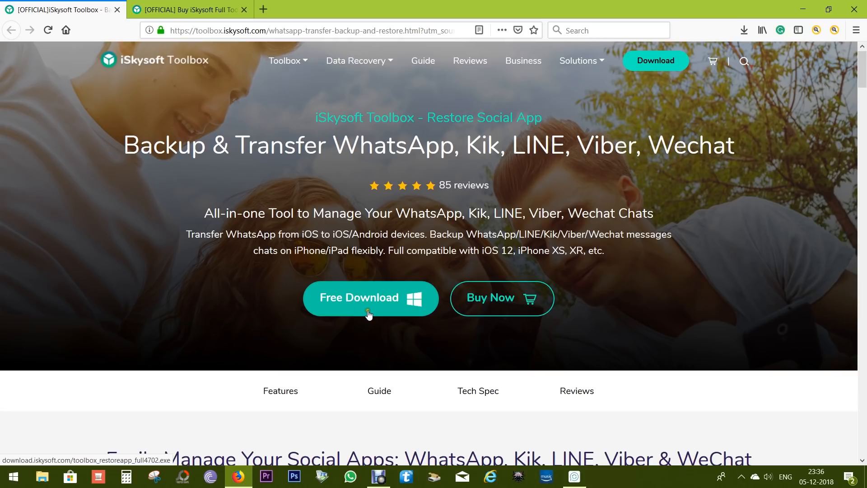
pyautogui.moveTo(359, 316)
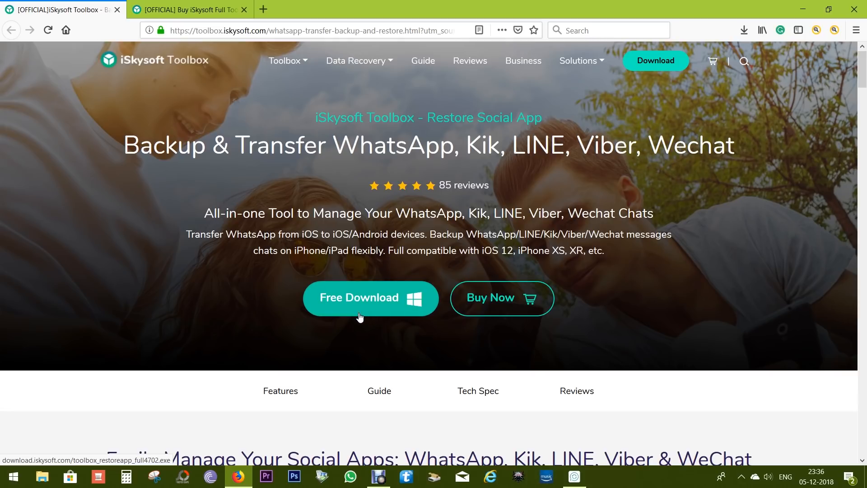
pyautogui.scroll(-3)
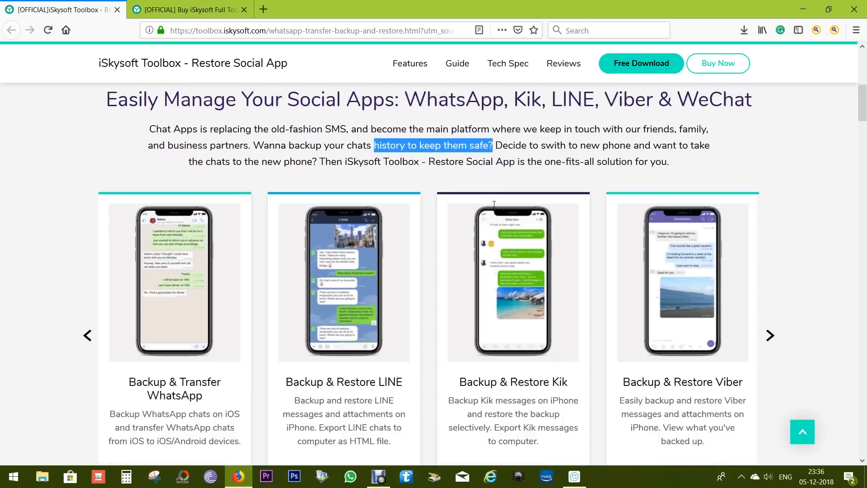
pyautogui.scroll(-3)
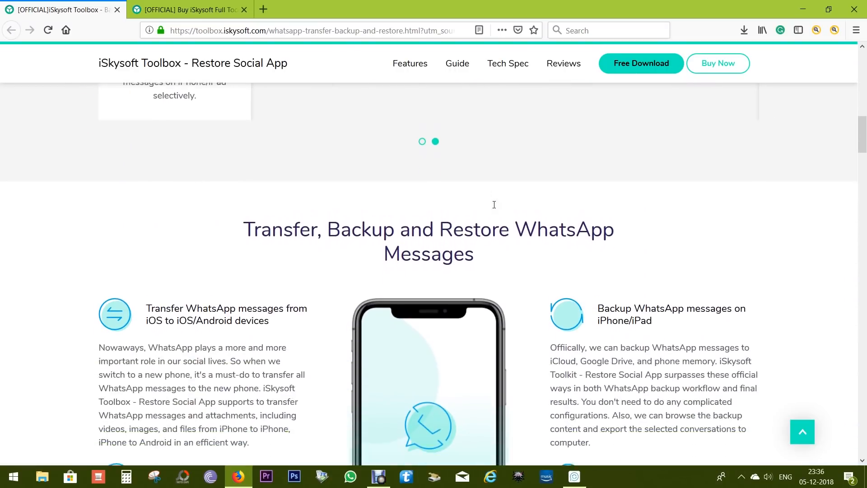
pyautogui.scroll(-3)
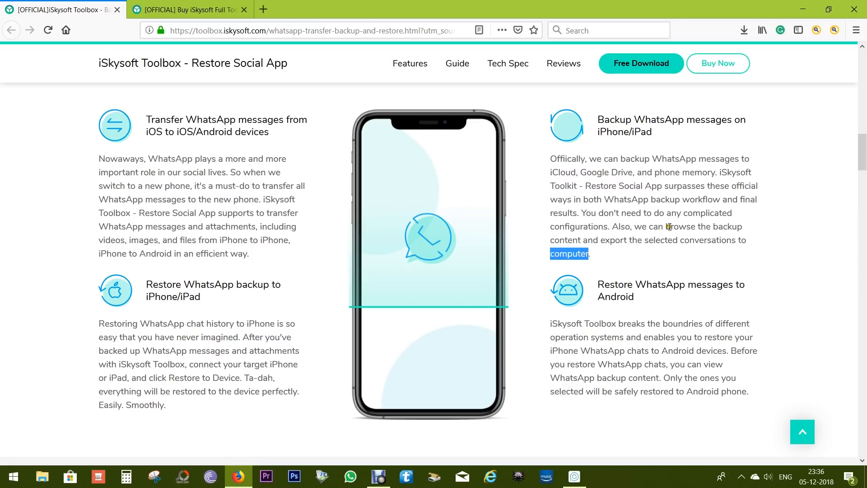
# Highlight the iCloud, Google Drive and phone memory backup text, then reach the Detailed Tech Specification.
pyautogui.moveTo(666, 226); pyautogui.dragTo(742, 226)
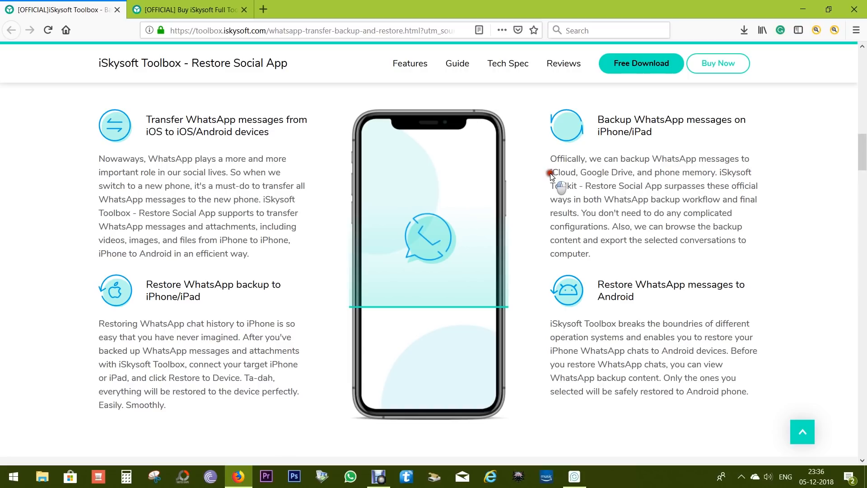
pyautogui.moveTo(550, 171); pyautogui.dragTo(718, 172)
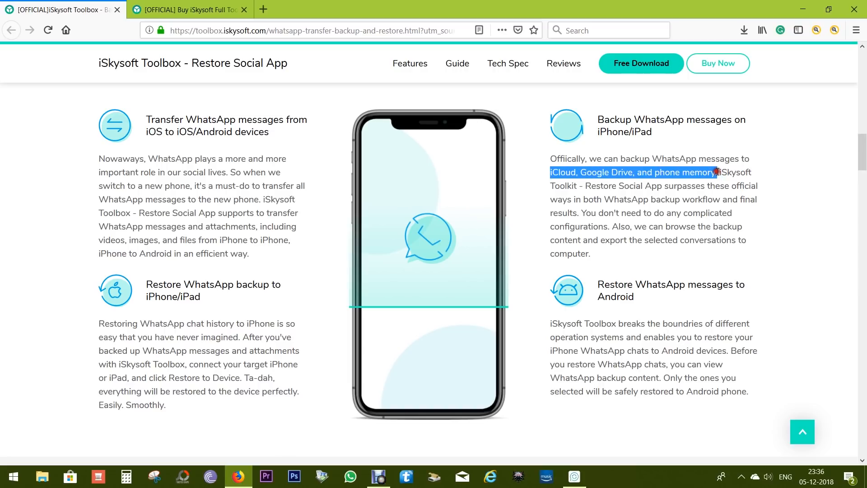
pyautogui.scroll(-3)
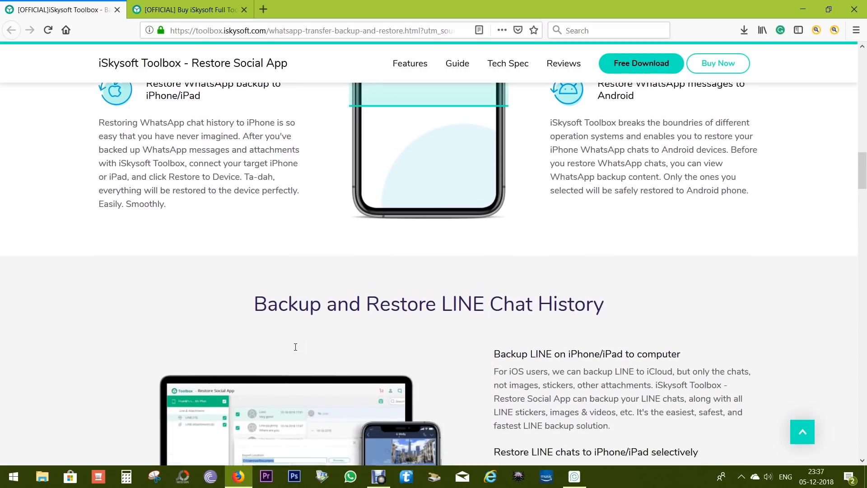
pyautogui.scroll(-3)
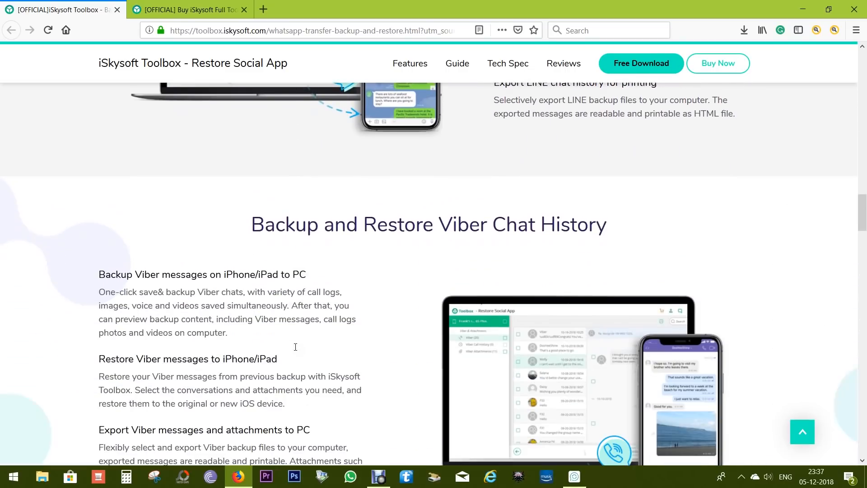
pyautogui.scroll(-3)
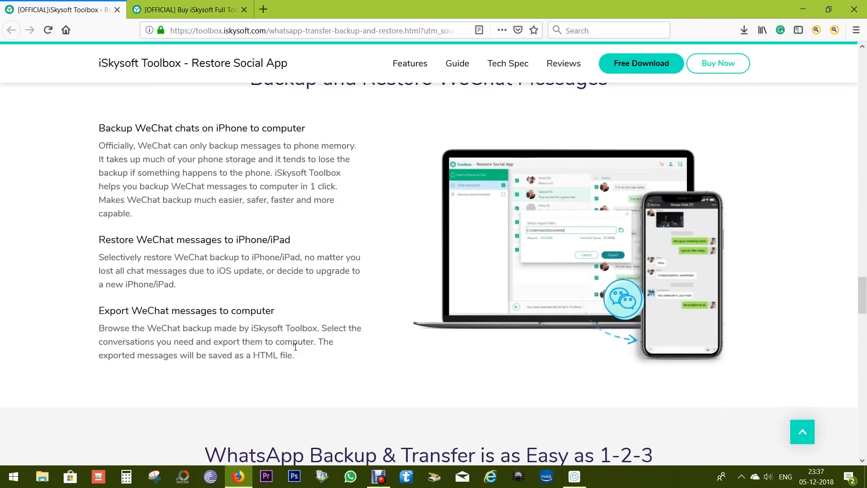
pyautogui.scroll(-3)
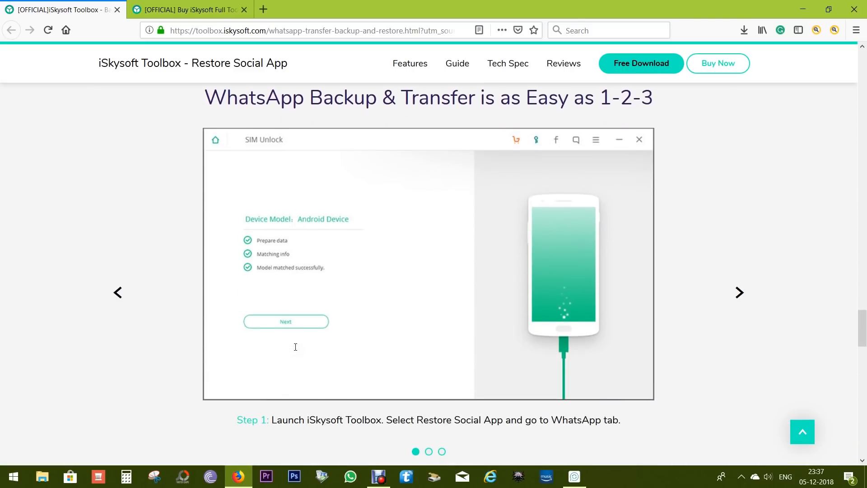
pyautogui.scroll(-3)
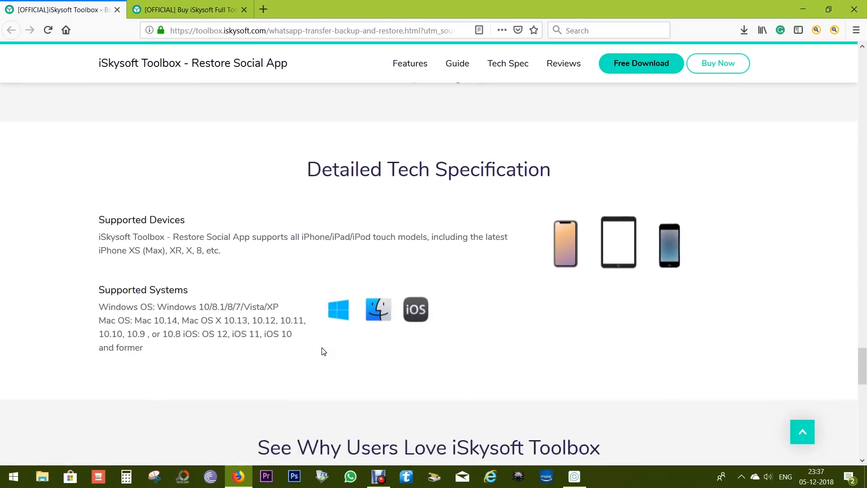
pyautogui.scroll(-3)
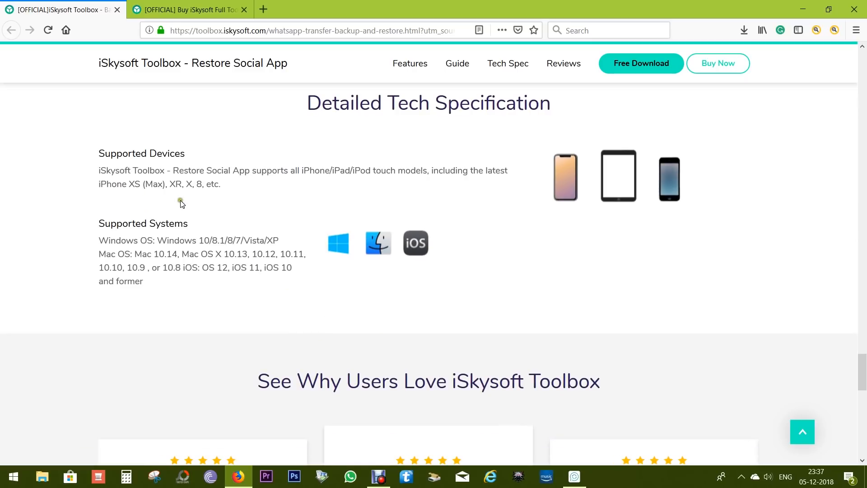
pyautogui.moveTo(99, 185); pyautogui.dragTo(164, 184)
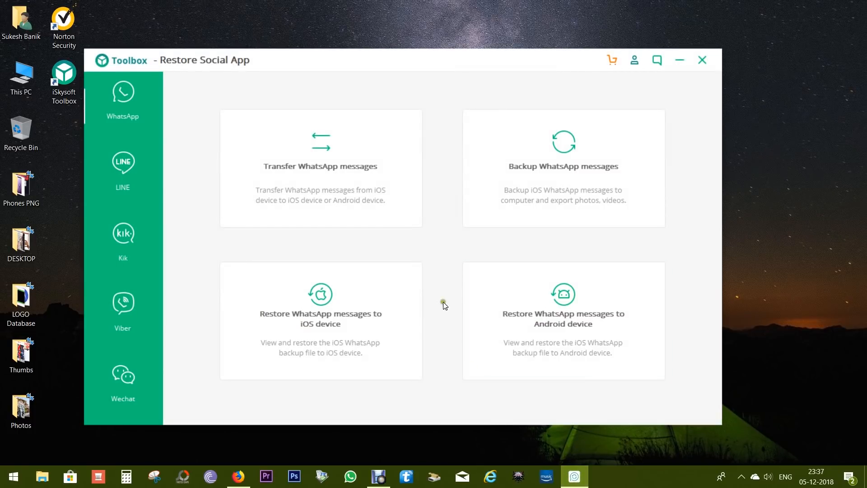
pyautogui.moveTo(264, 187)
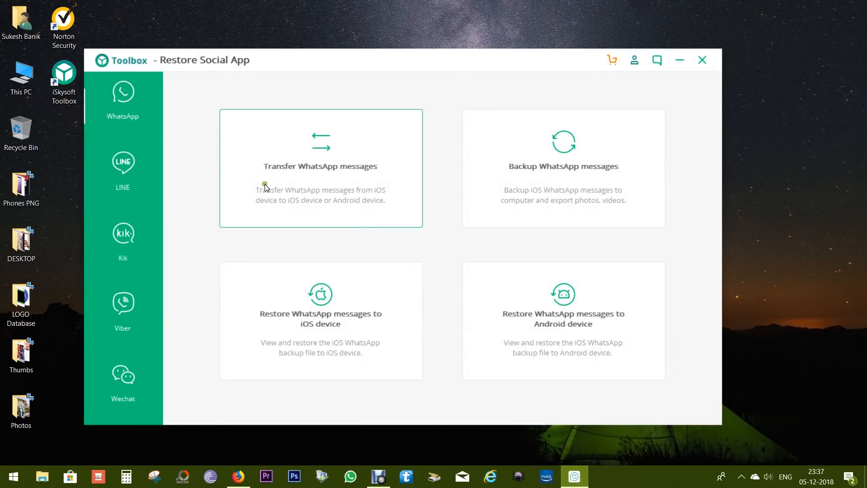
pyautogui.click(123, 166)
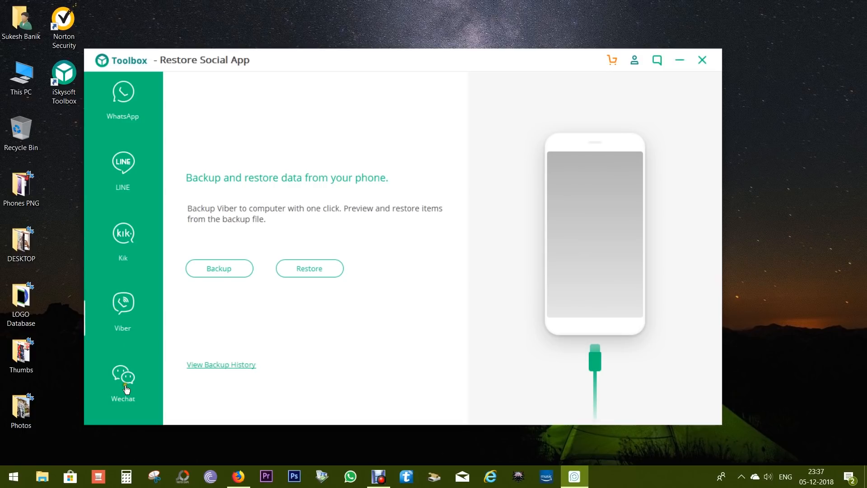
pyautogui.click(123, 94)
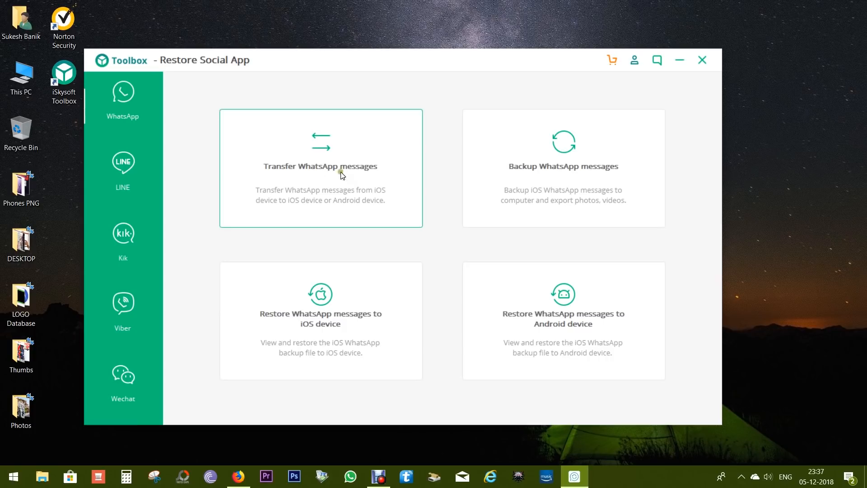
pyautogui.moveTo(570, 178)
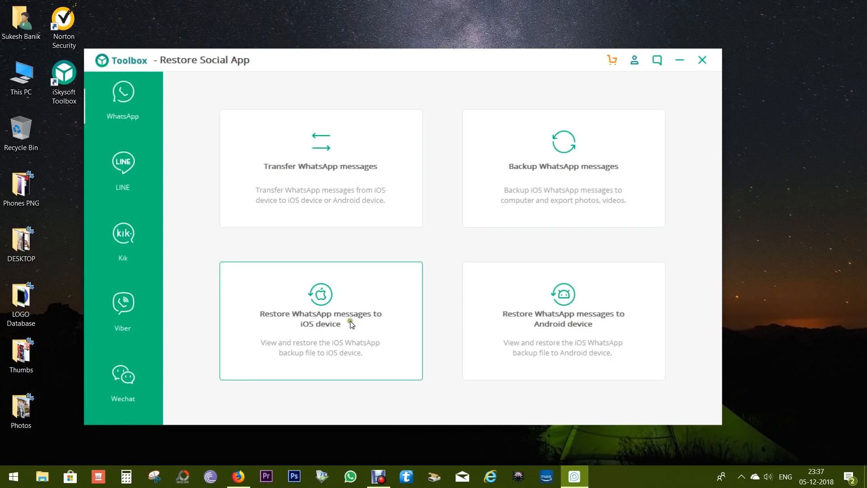
pyautogui.moveTo(327, 168)
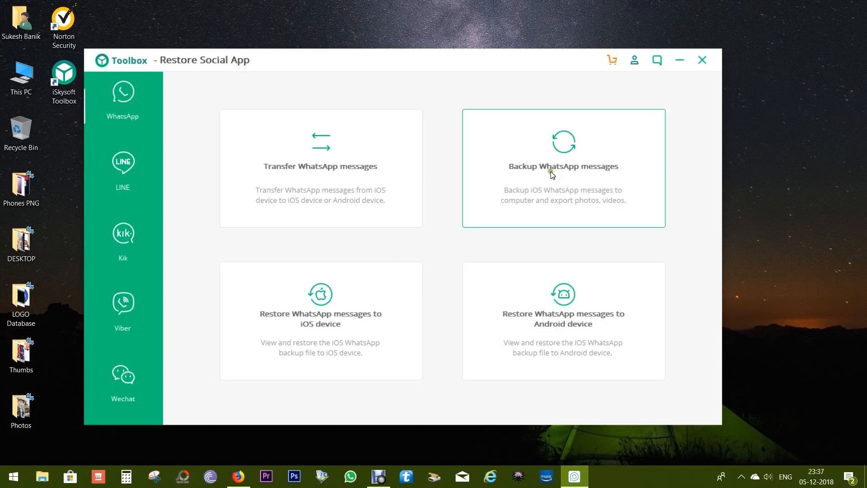
pyautogui.moveTo(567, 209)
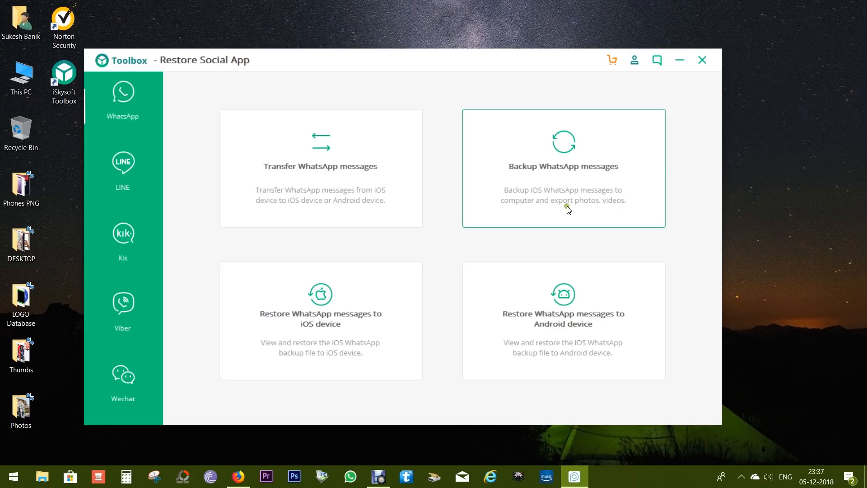
# Start the WhatsApp messages backup for the connected iPhone XS Max.
pyautogui.click(562, 166)
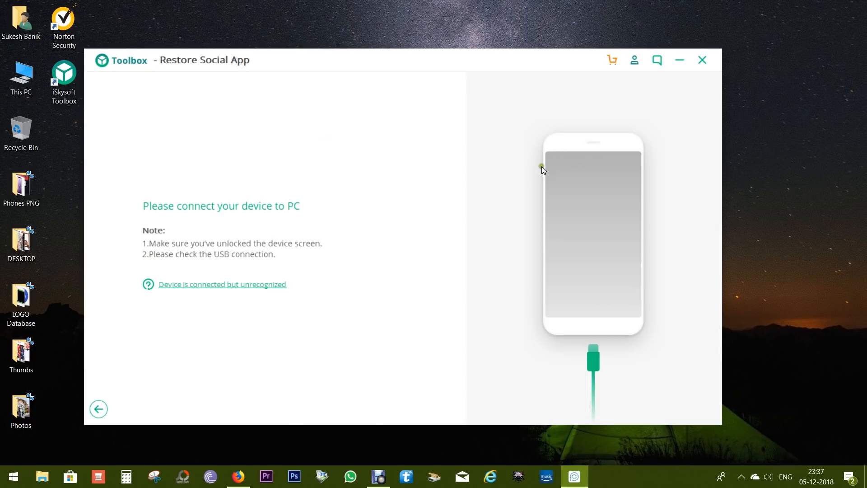
pyautogui.moveTo(268, 218)
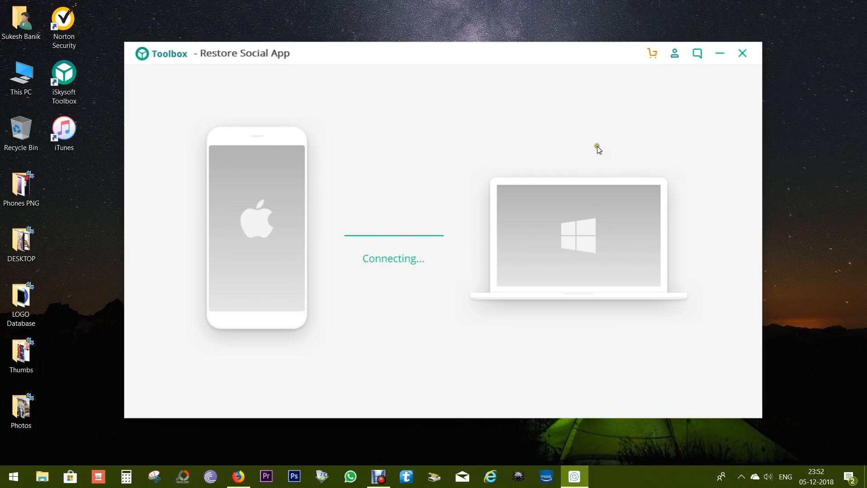
pyautogui.moveTo(602, 152)
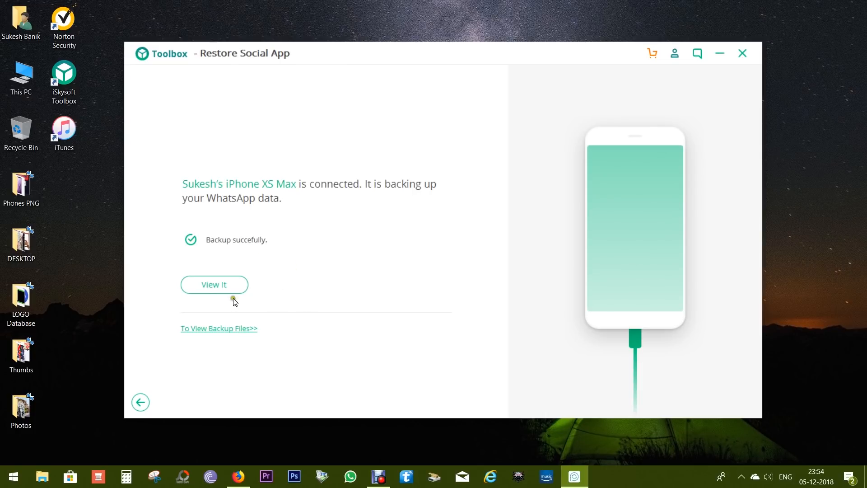
# View the newly created iPhone XS Max backup in the iOS backup file list.
pyautogui.click(214, 284)
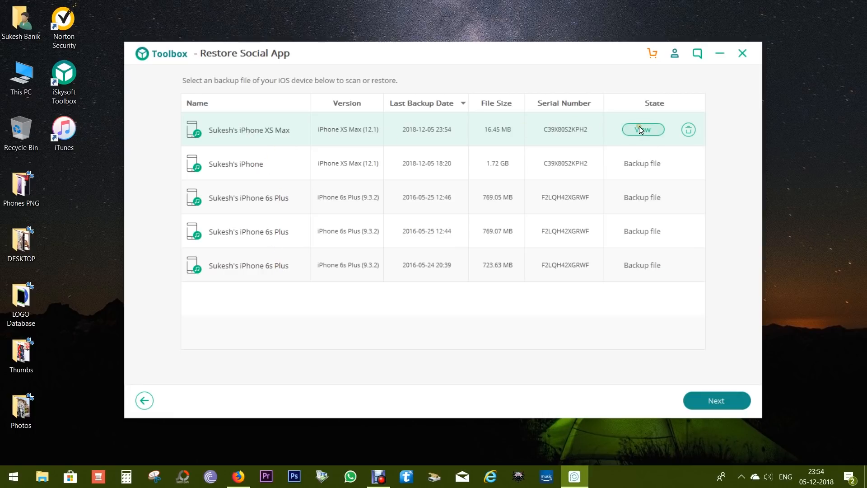
# View the latest iPhone XS Max backup and browse its 37 WhatsApp attachment thumbnails.
pyautogui.click(642, 129)
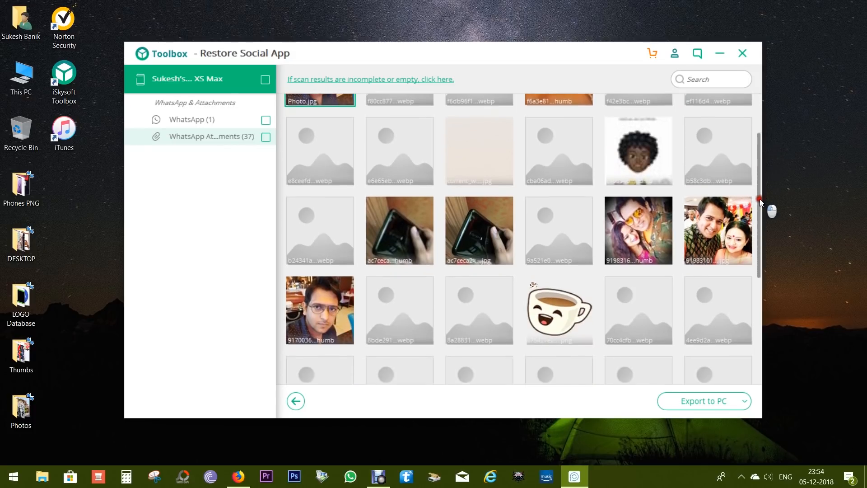
pyautogui.scroll(-3)
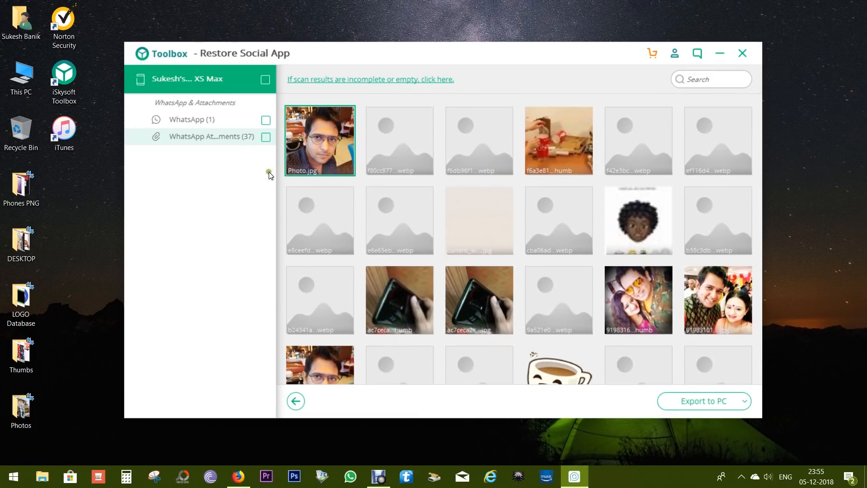
# Show the backed-up WhatsApp (1) conversation with its video attachment and replies.
pyautogui.click(193, 119)
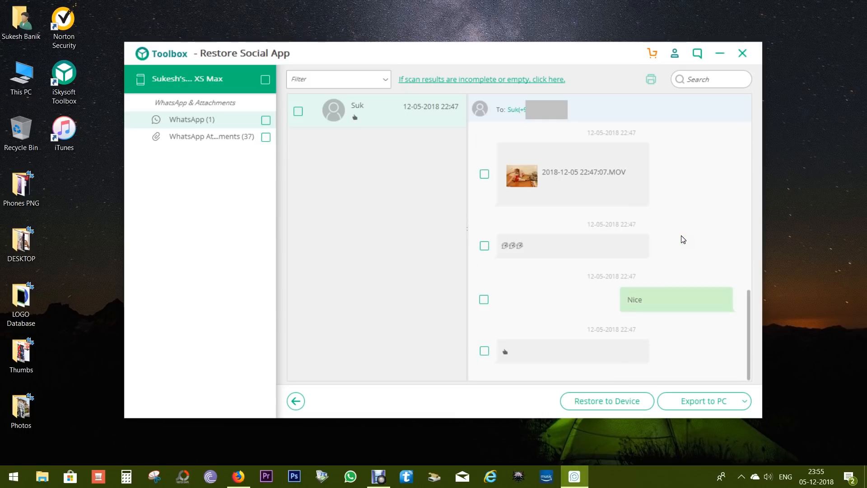
# Export the ticked WhatsApp chat to a chosen PC folder as CSV and HTML.
pyautogui.click(298, 111)
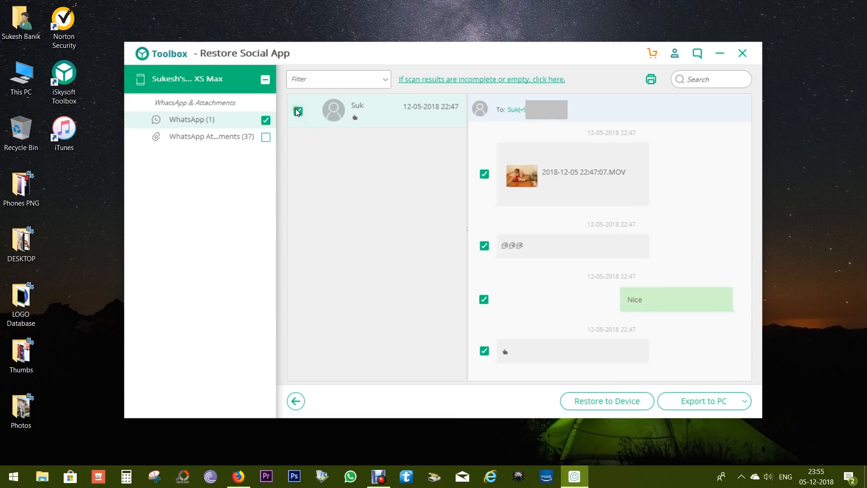
pyautogui.click(701, 401)
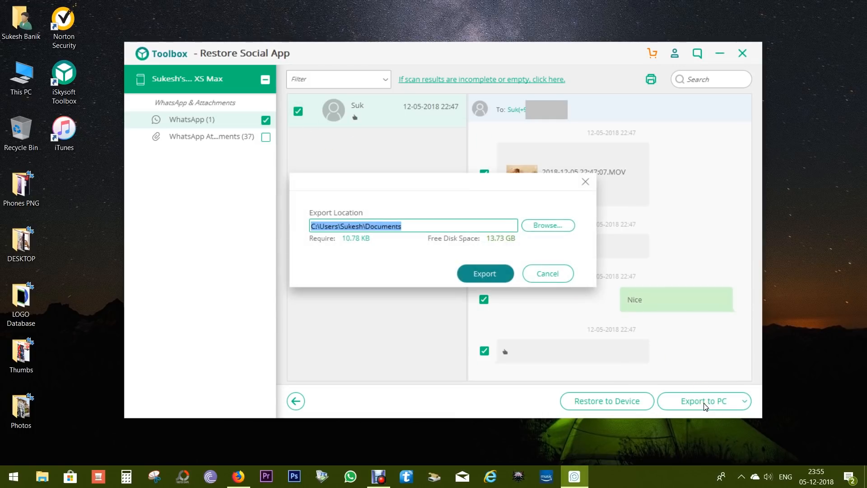
pyautogui.moveTo(524, 242)
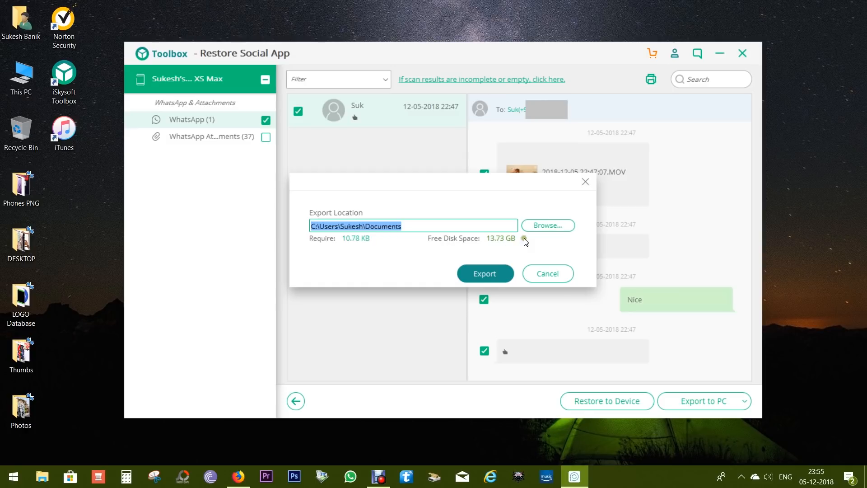
pyautogui.click(547, 225)
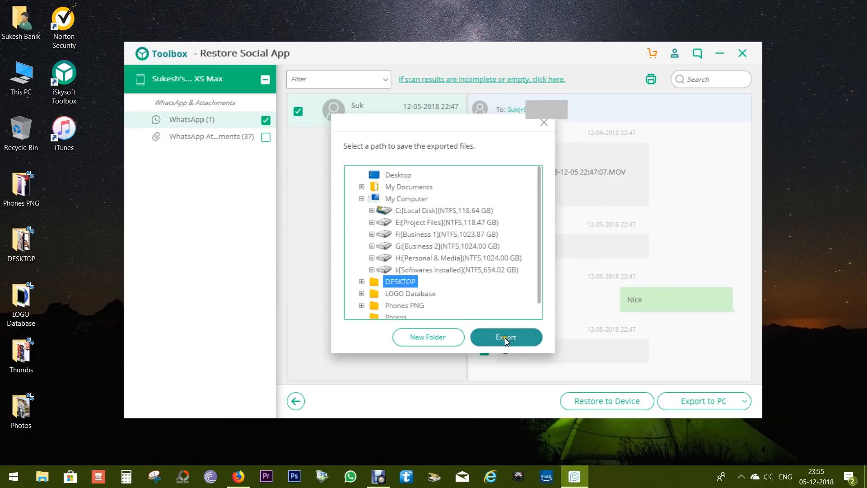
pyautogui.click(504, 336)
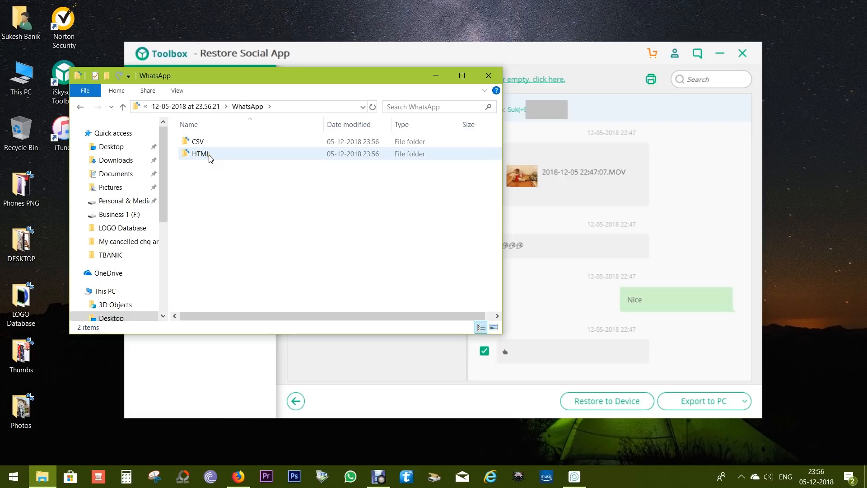
# View the exported HTML chat folder in File Explorer.
pyautogui.doubleClick(200, 153)
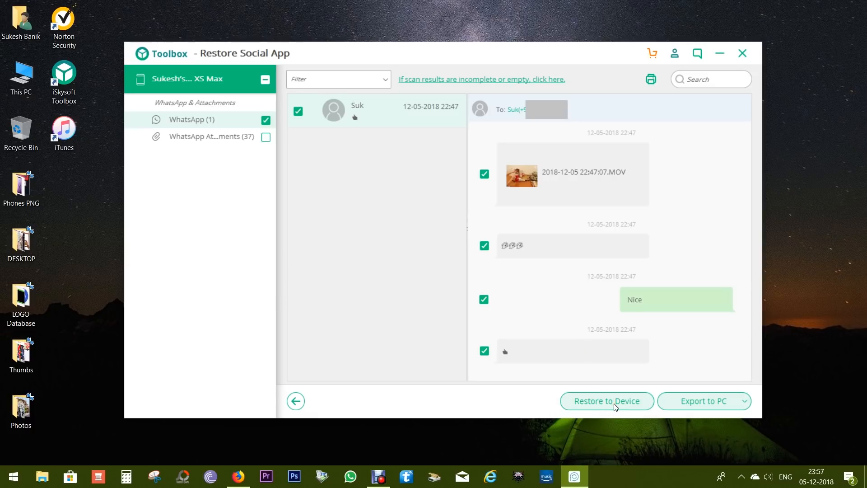
# Return from the restore screen and tick the WhatsApp conversation for restoring.
pyautogui.click(605, 401)
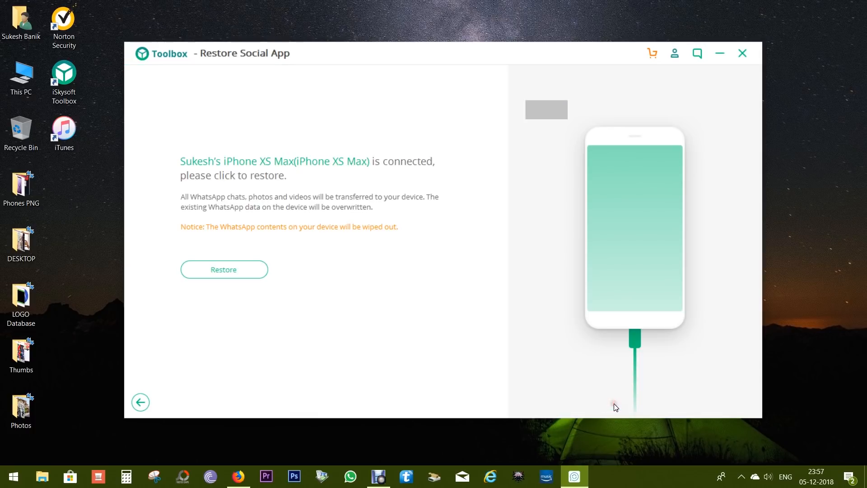
pyautogui.click(224, 269)
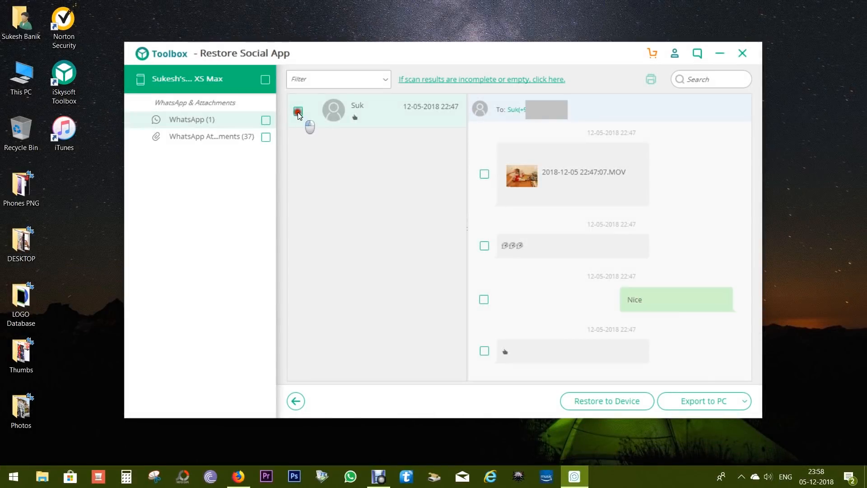
pyautogui.click(298, 112)
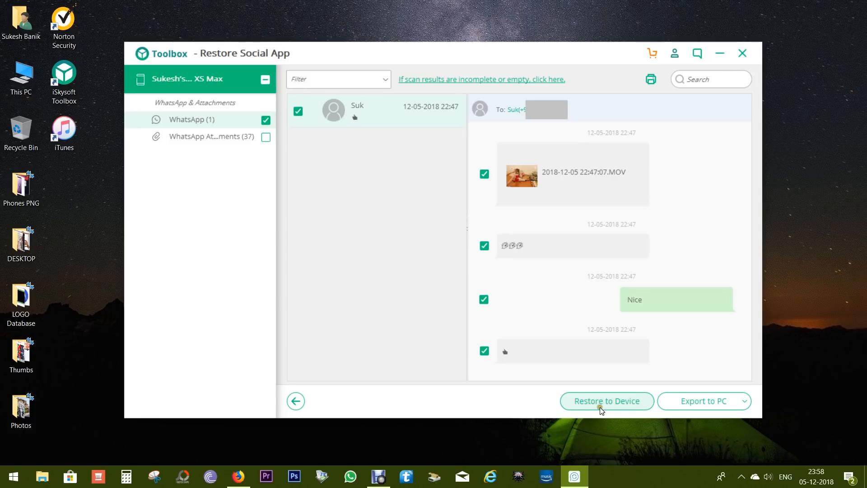
# Restore the ticked chat to the connected iPad and dismiss the Find My iPhone notice.
pyautogui.click(606, 401)
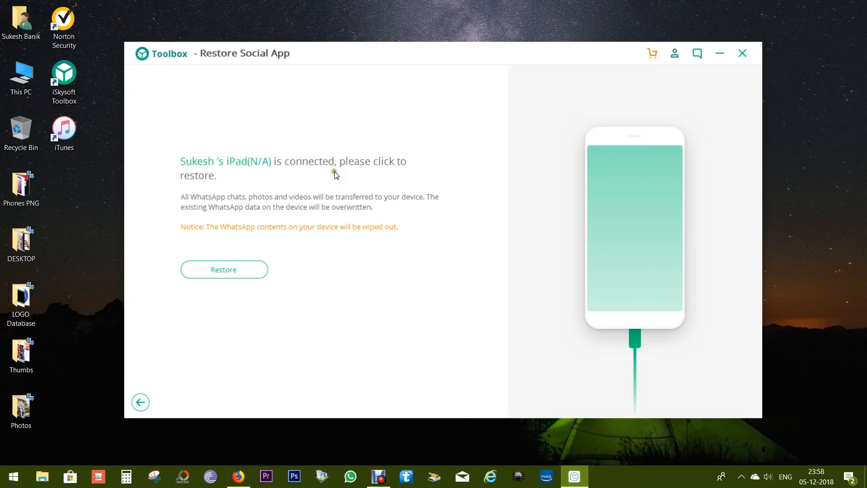
pyautogui.click(223, 269)
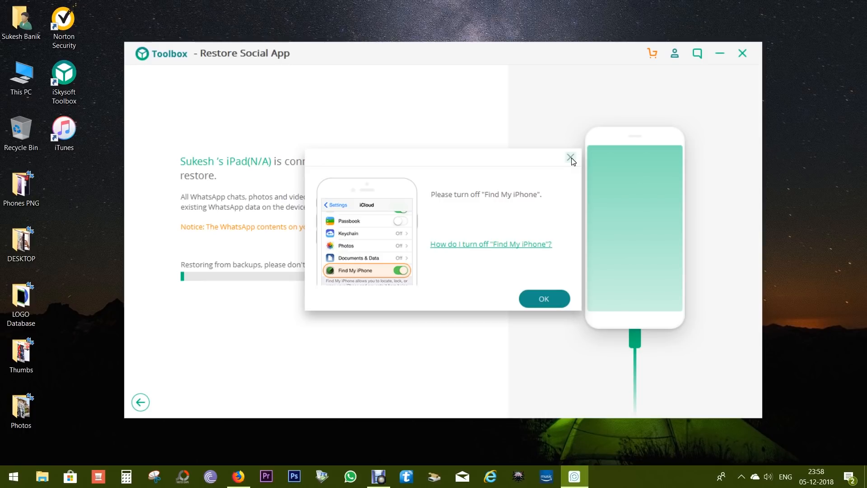
pyautogui.click(569, 157)
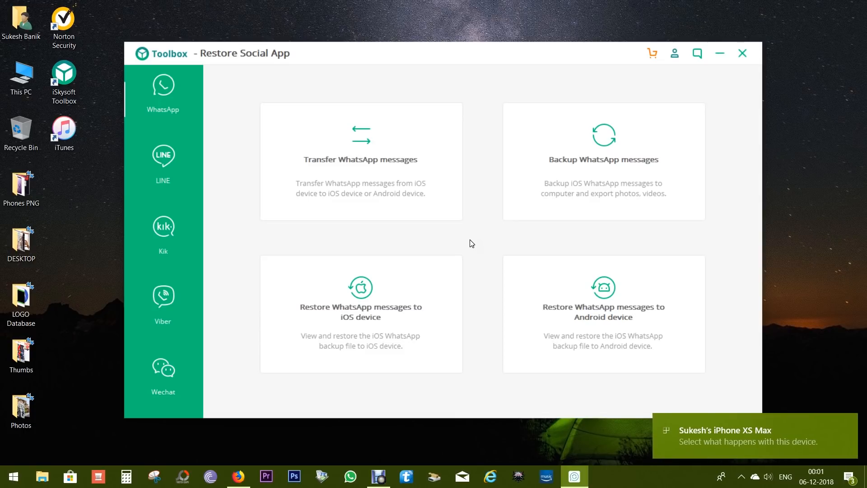
pyautogui.moveTo(477, 240)
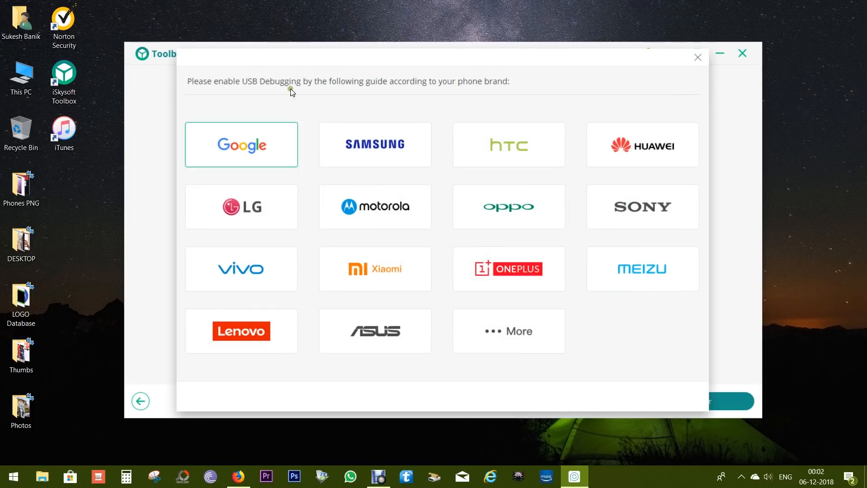
pyautogui.moveTo(339, 90)
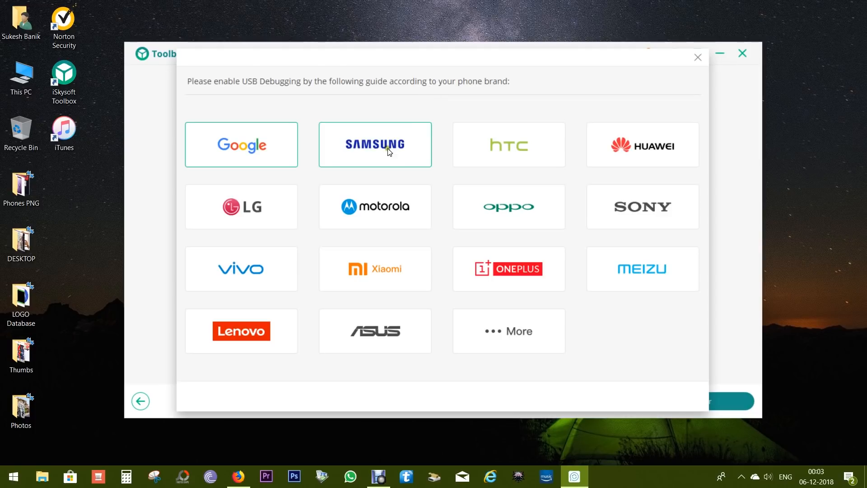
# View Samsung's USB debugging steps, return to the brand list and close the guide.
pyautogui.click(374, 145)
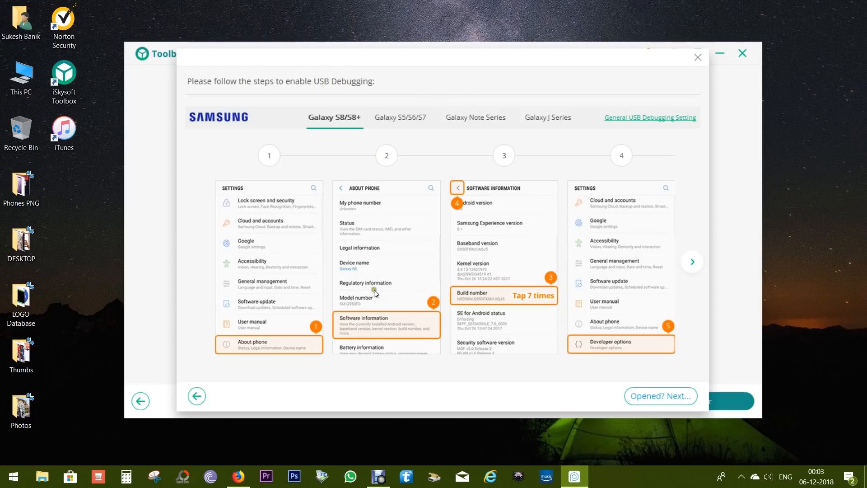
pyautogui.click(196, 396)
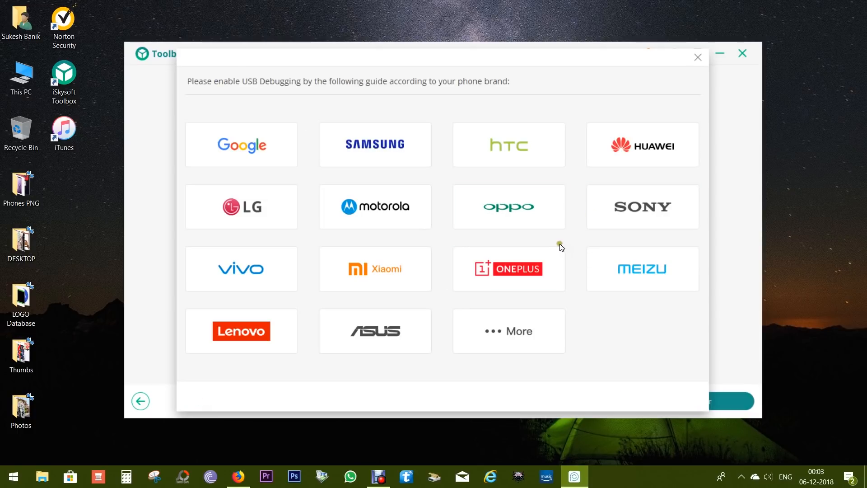
pyautogui.moveTo(577, 239)
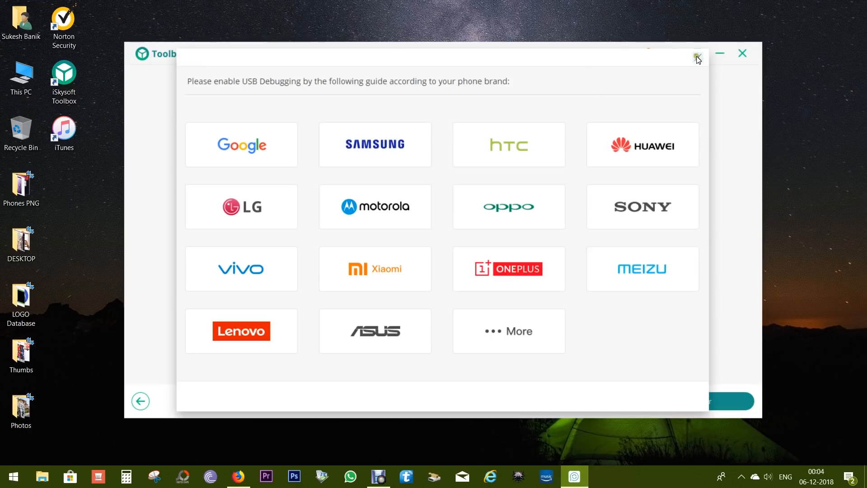
pyautogui.click(697, 54)
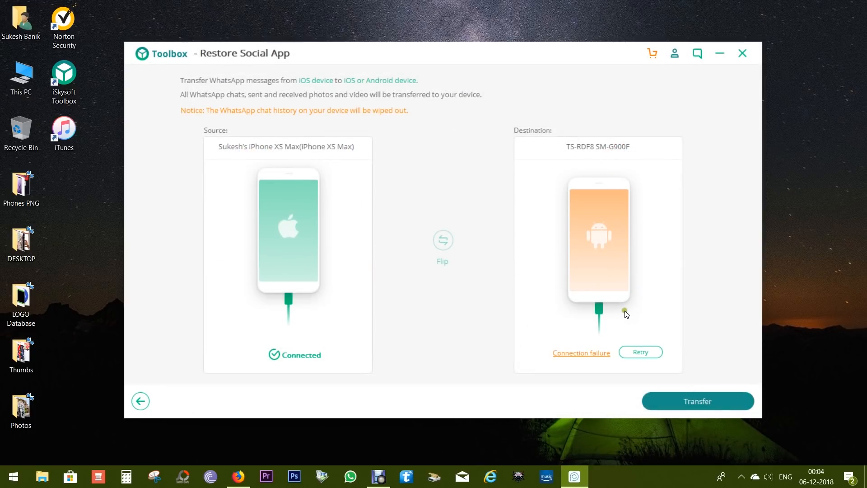
# Retry the Android destination, start the WhatsApp transfer and return to the WhatsApp options.
pyautogui.click(640, 351)
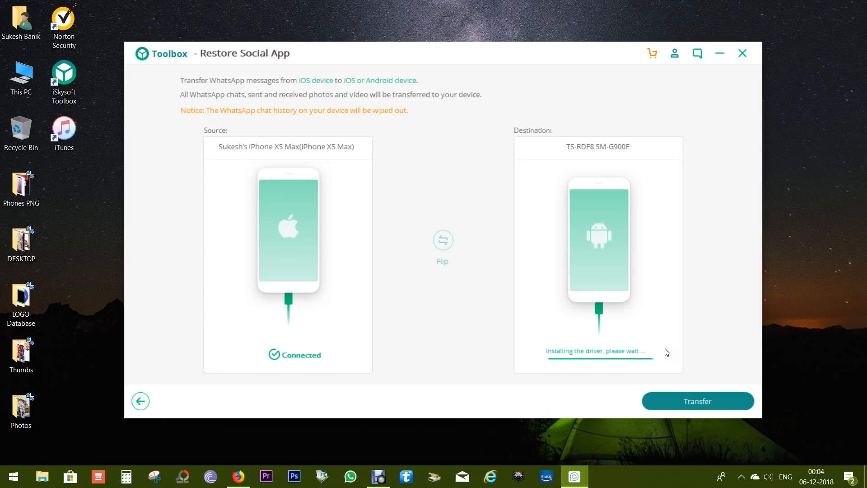
pyautogui.click(696, 400)
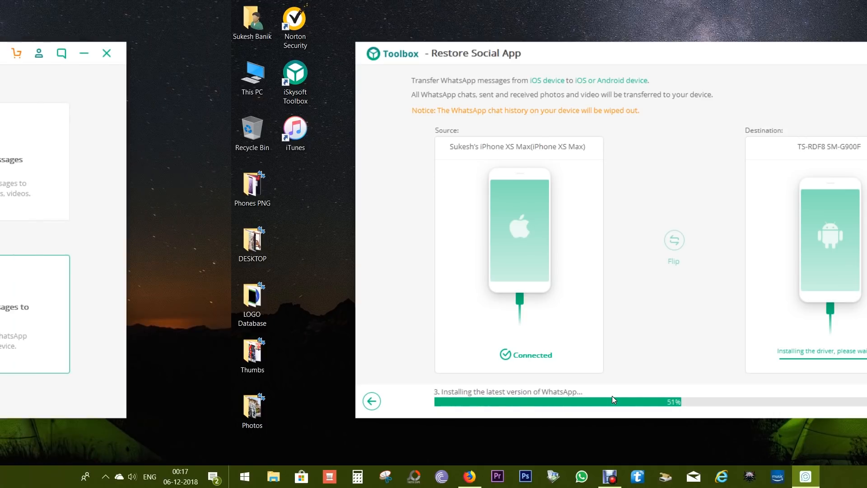
pyautogui.click(371, 401)
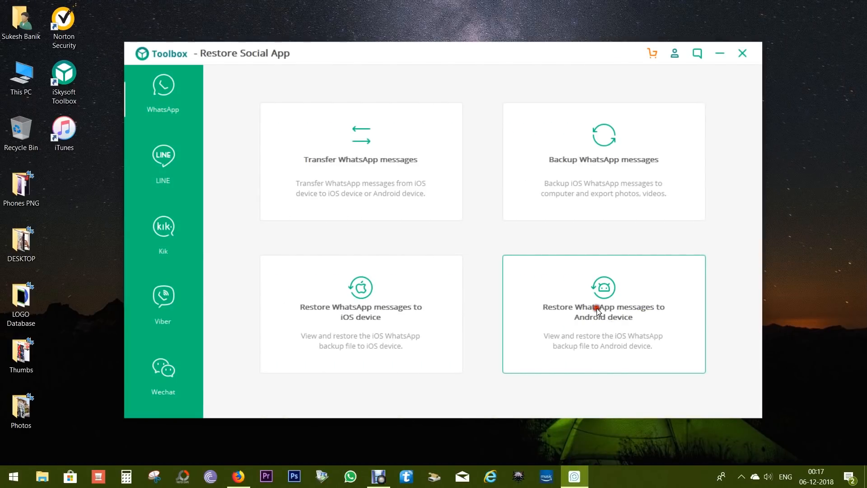
# Choose Android restore and send the iPhone XS Max WhatsApp backup to a device.
pyautogui.click(602, 313)
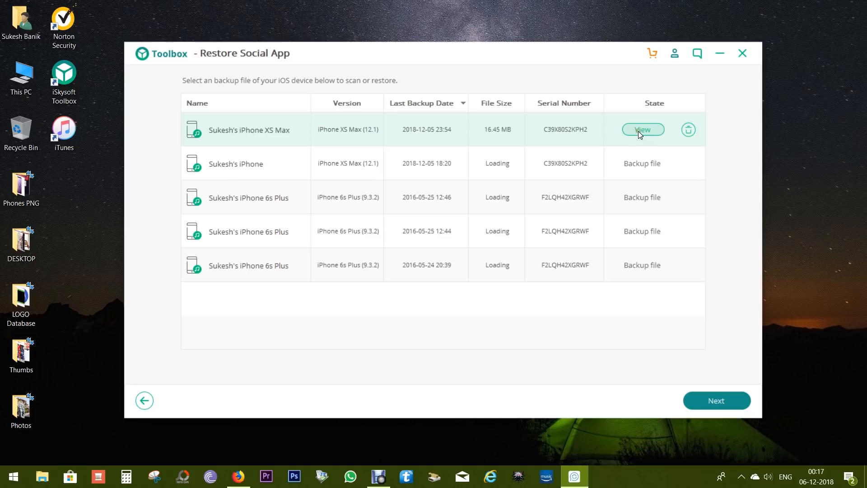
pyautogui.click(642, 129)
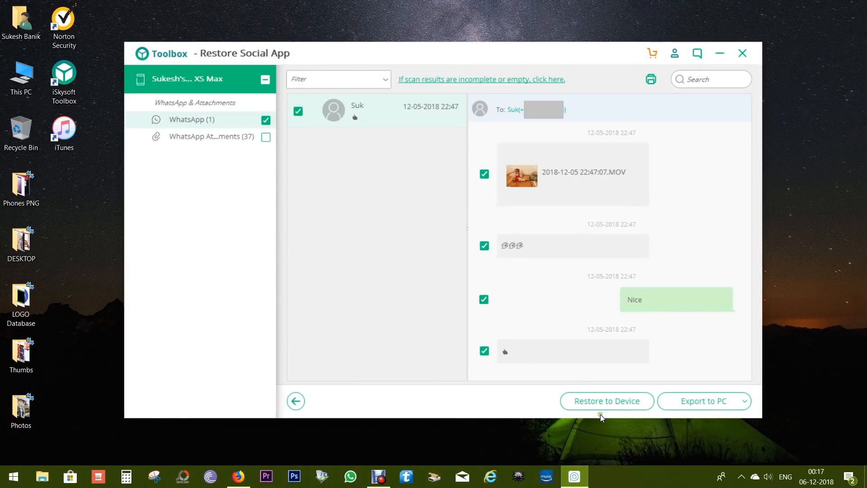
pyautogui.click(606, 400)
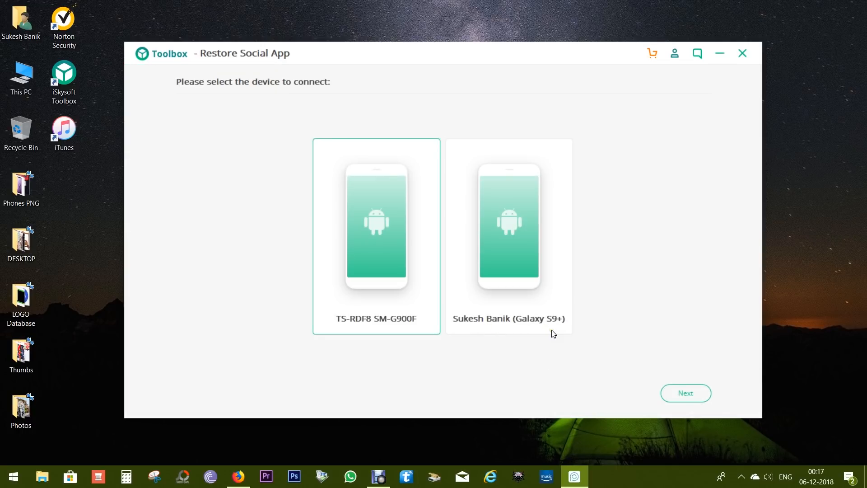
# Select the Galaxy S9+ as the target phone and continue.
pyautogui.click(508, 234)
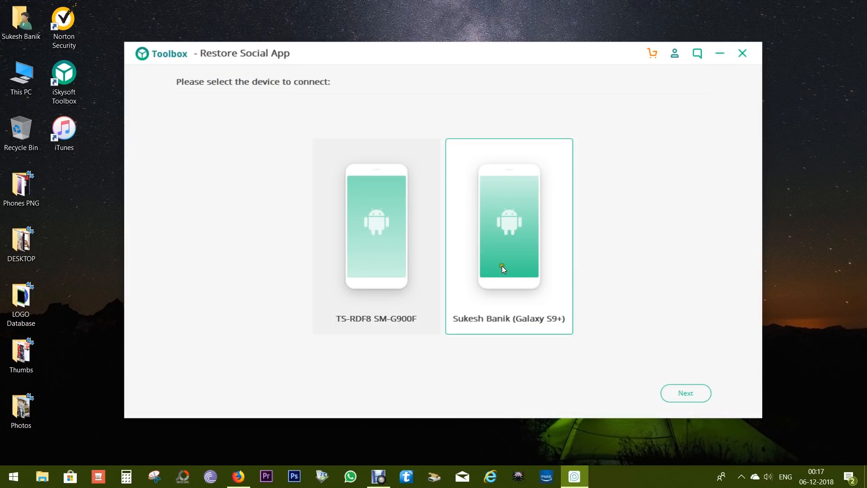
pyautogui.moveTo(507, 270)
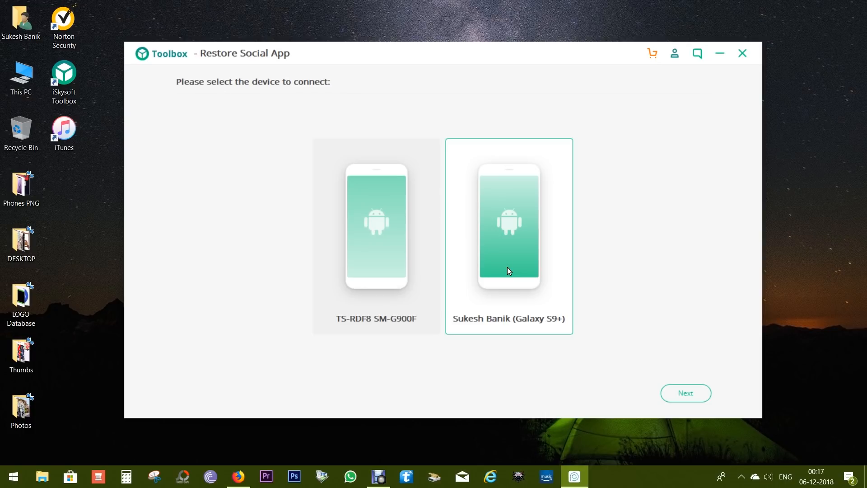
pyautogui.click(685, 393)
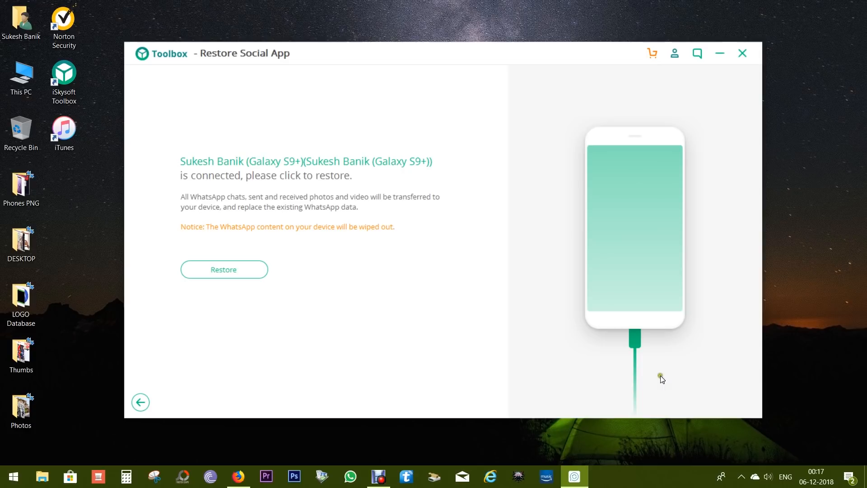
# Start the restore to the Galaxy S9+ with its Google Play account entered.
pyautogui.click(224, 269)
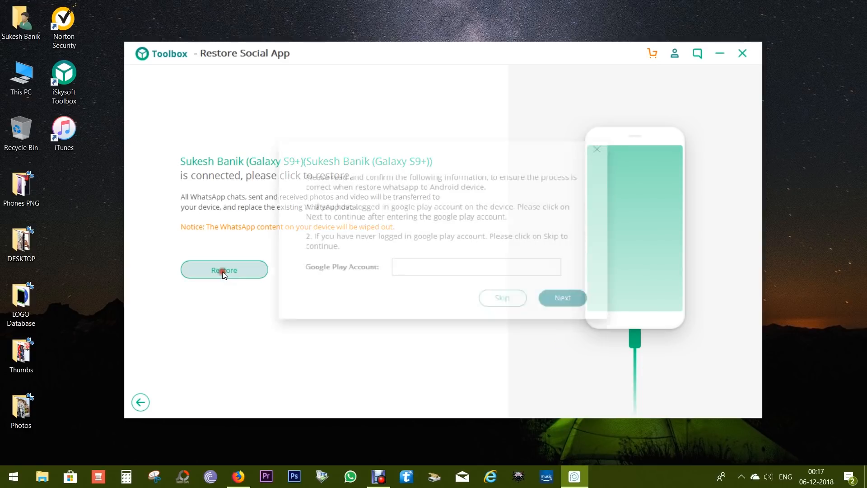
pyautogui.click(223, 270)
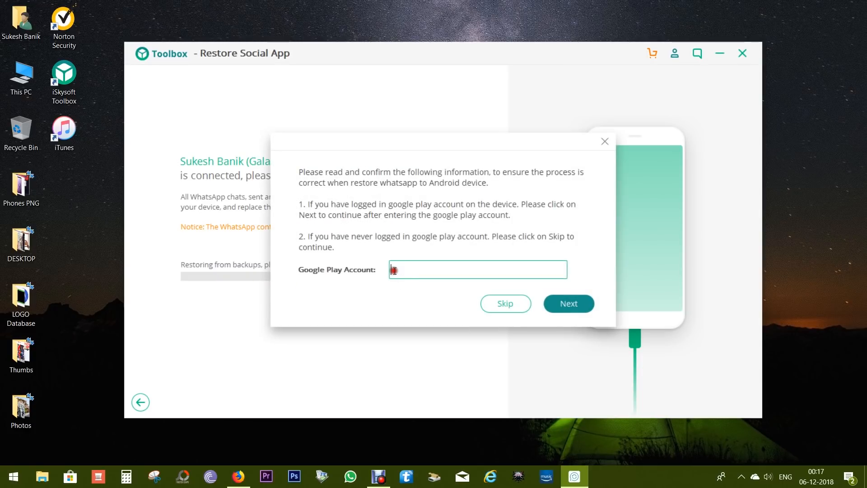
pyautogui.write('g…@gmail.com')
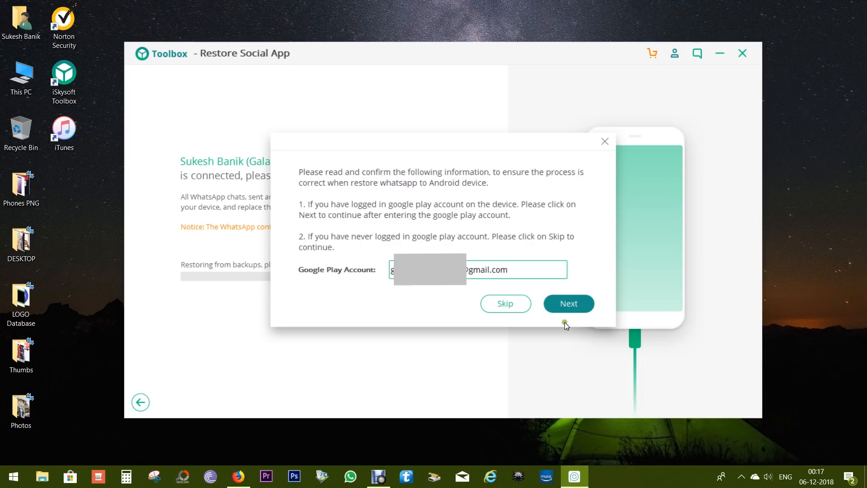
pyautogui.click(568, 303)
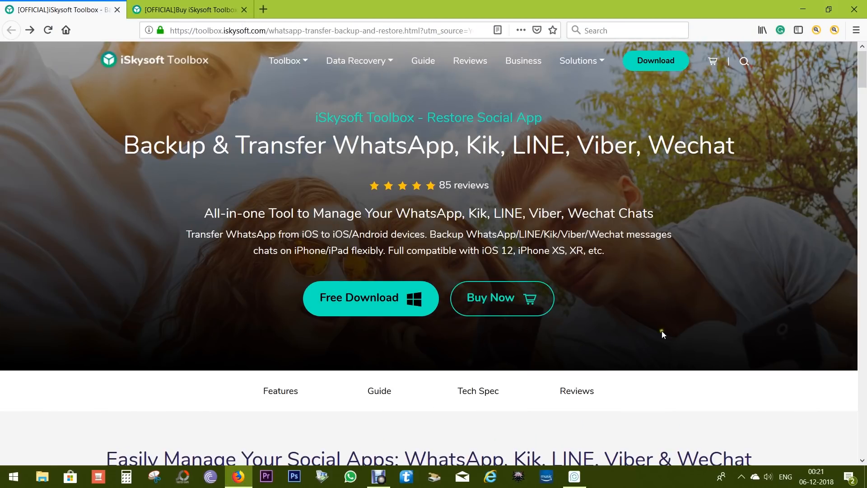
# Reach the Buy Now pricing page and review Restore Social App licenses and the iOS toolbox bundle.
pyautogui.scroll(-3)
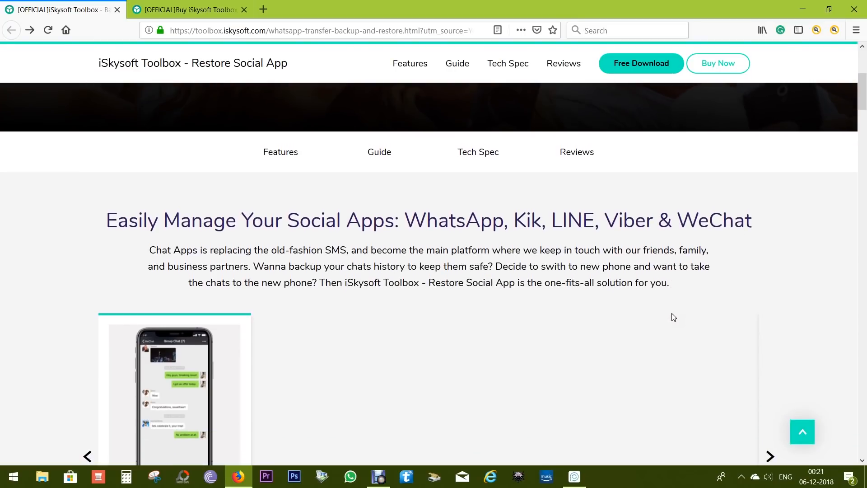
pyautogui.scroll(-3)
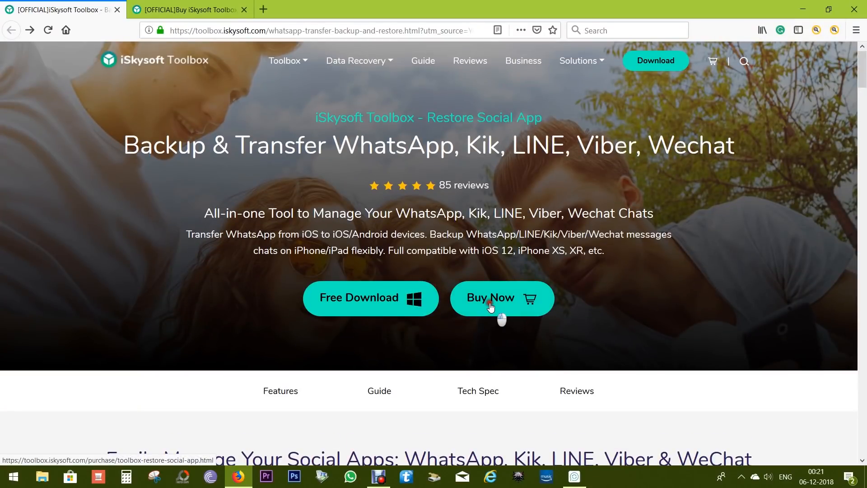
pyautogui.click(490, 297)
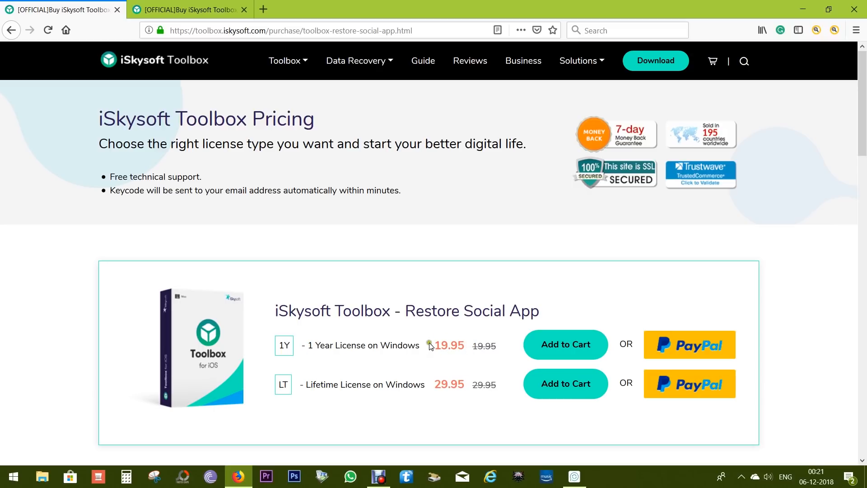
pyautogui.moveTo(434, 383)
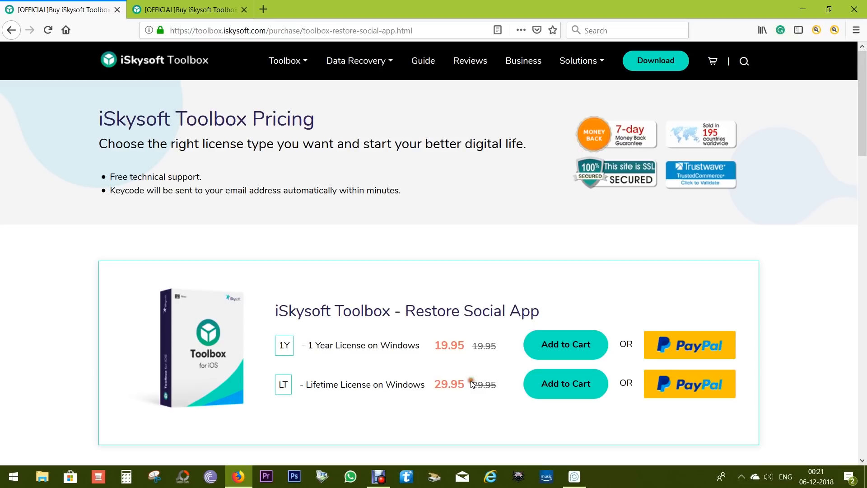
pyautogui.scroll(-3)
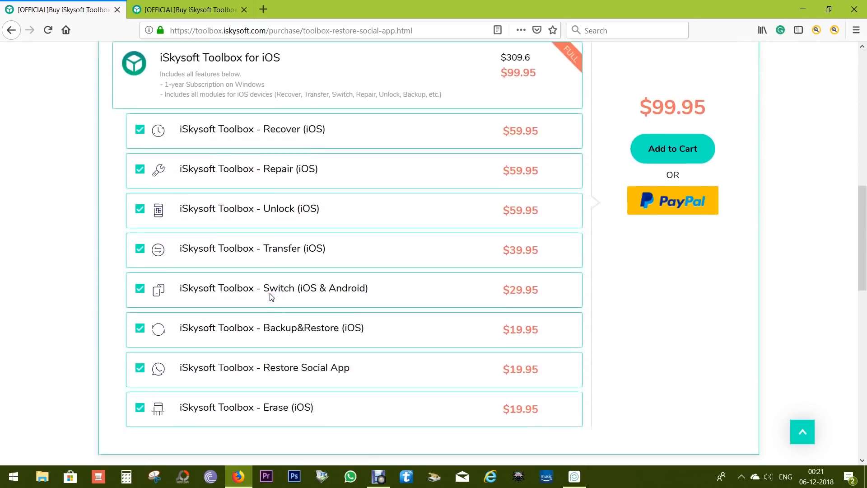